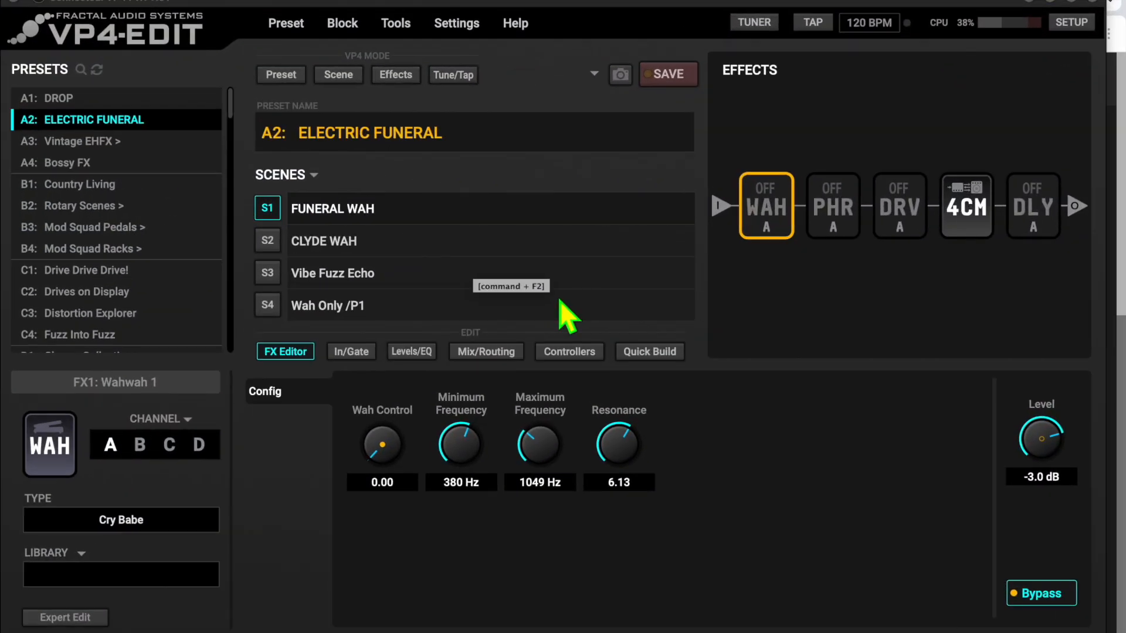
mouse_move(825, 214)
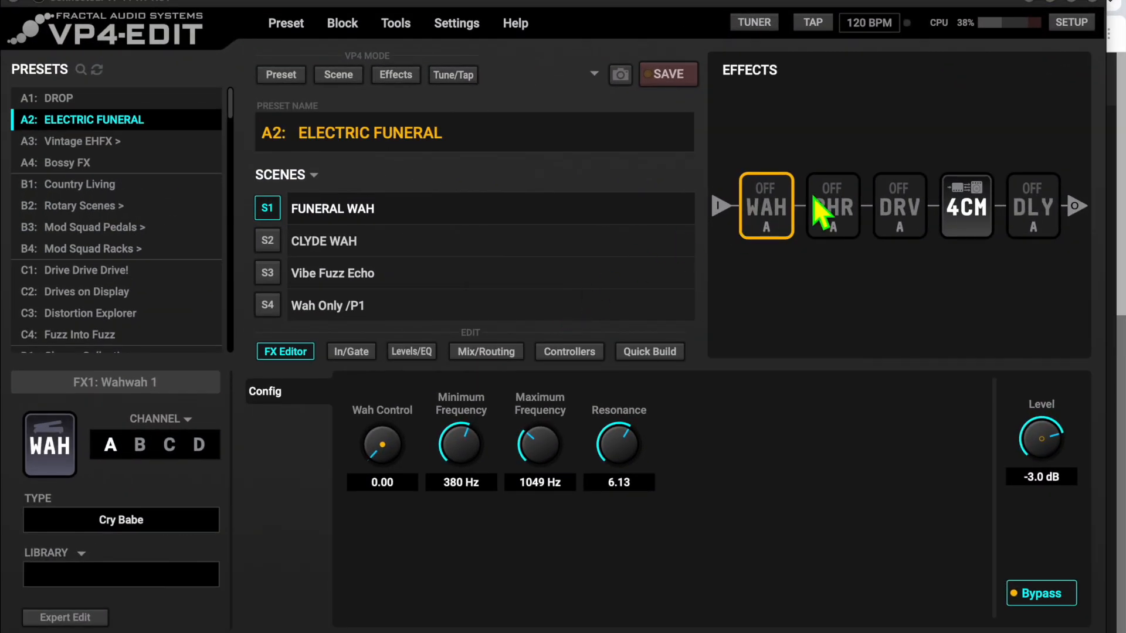
mouse_move(1071, 22)
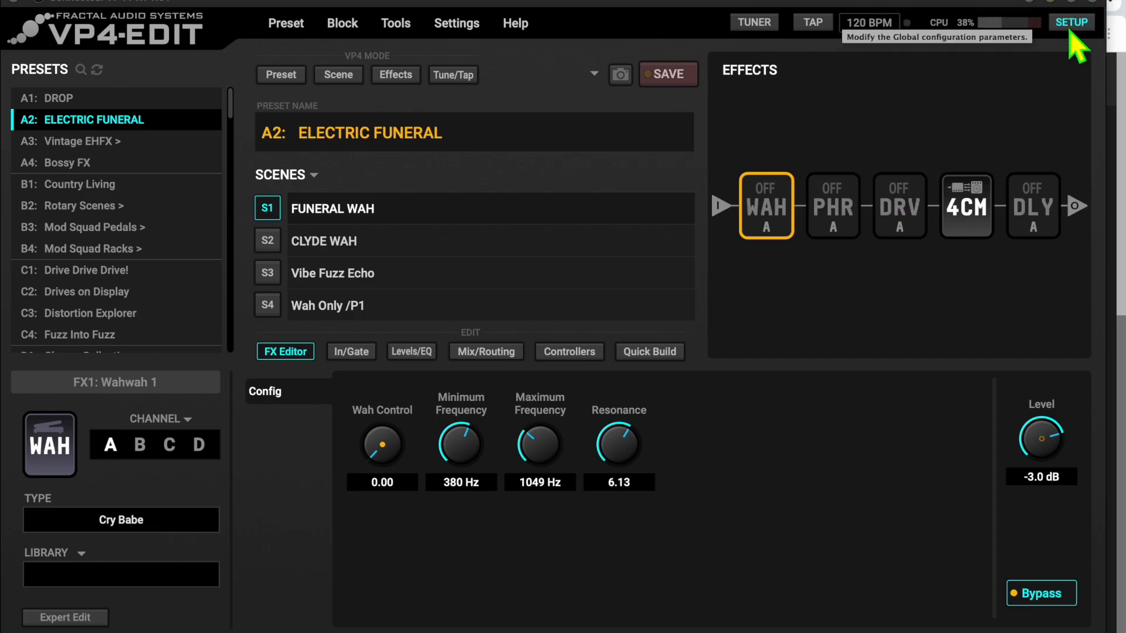
Step: Set the VP4's global MIDI channel to 5 on the Setup MIDI page
left_click(1070, 21)
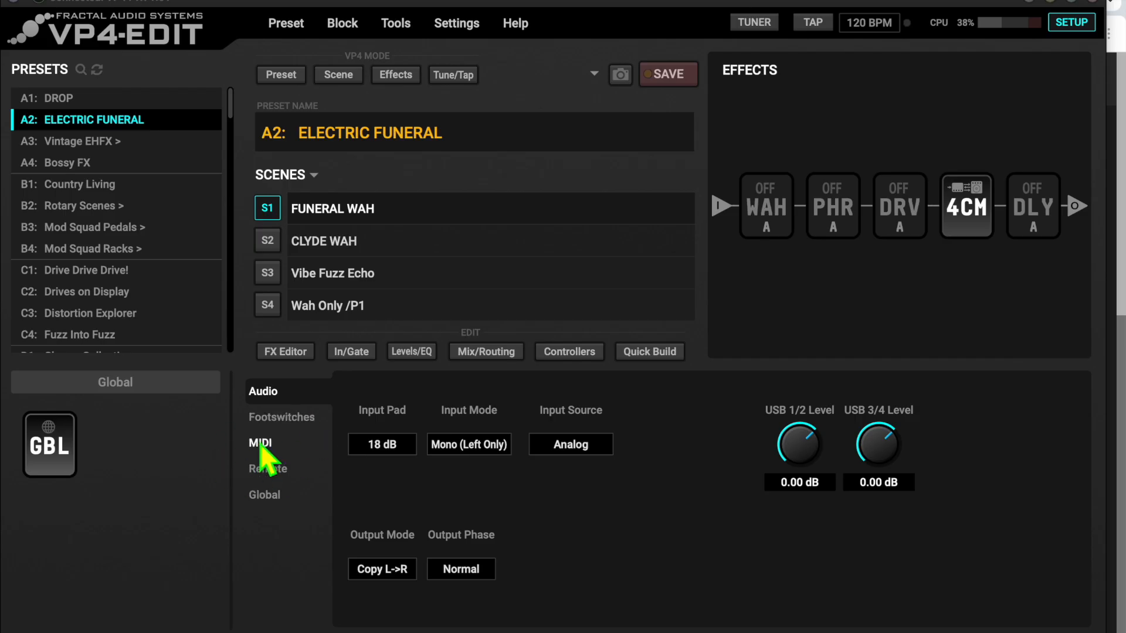
left_click(260, 443)
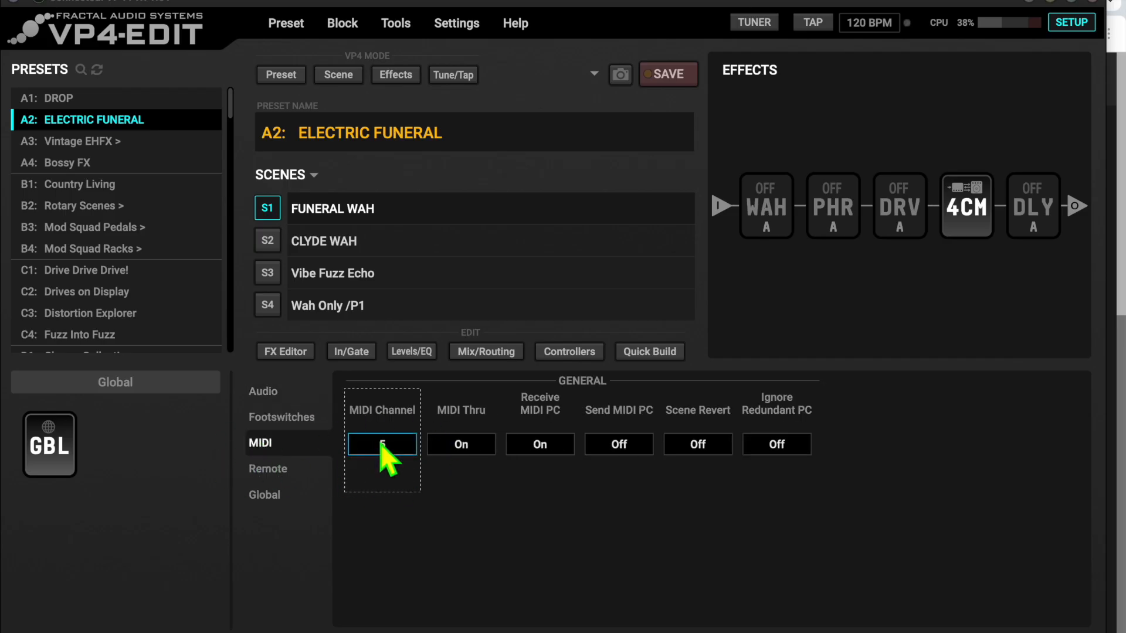
left_click(381, 444)
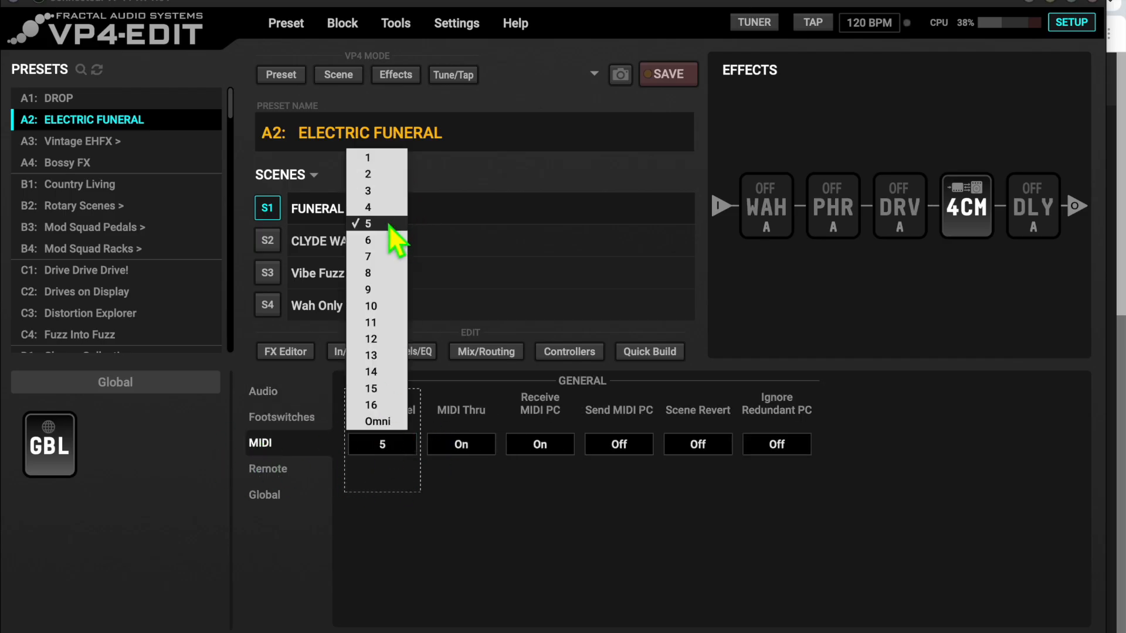
left_click(367, 223)
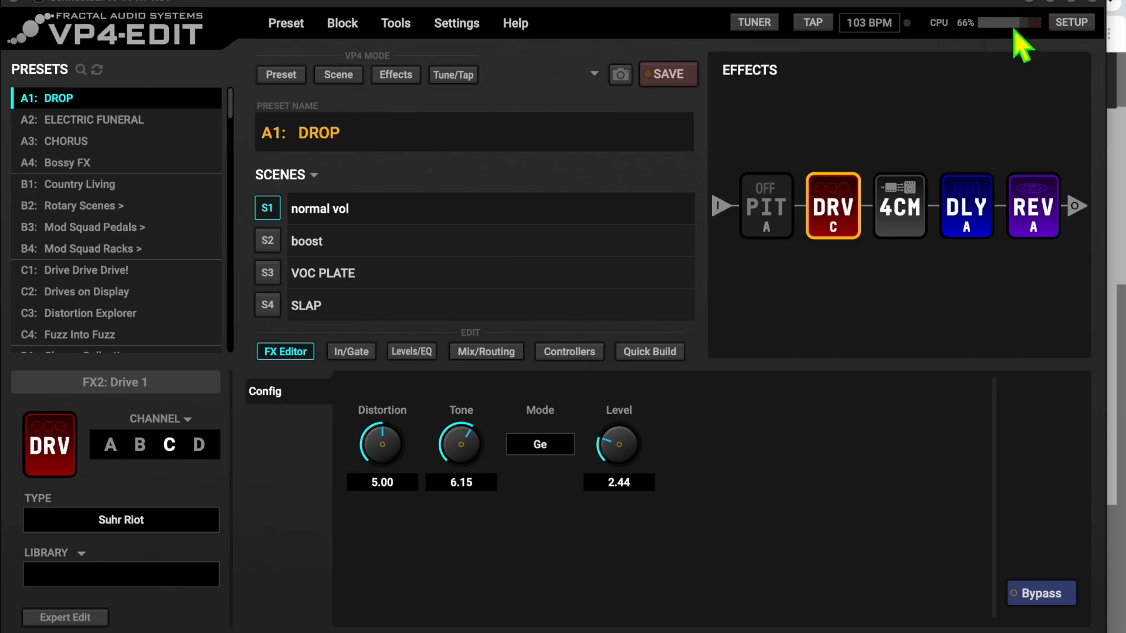
Step: Show the Remote setup page with CC numbers for Tuner, Preset +1/-1, Scene +1/-1 and External 1
left_click(1071, 21)
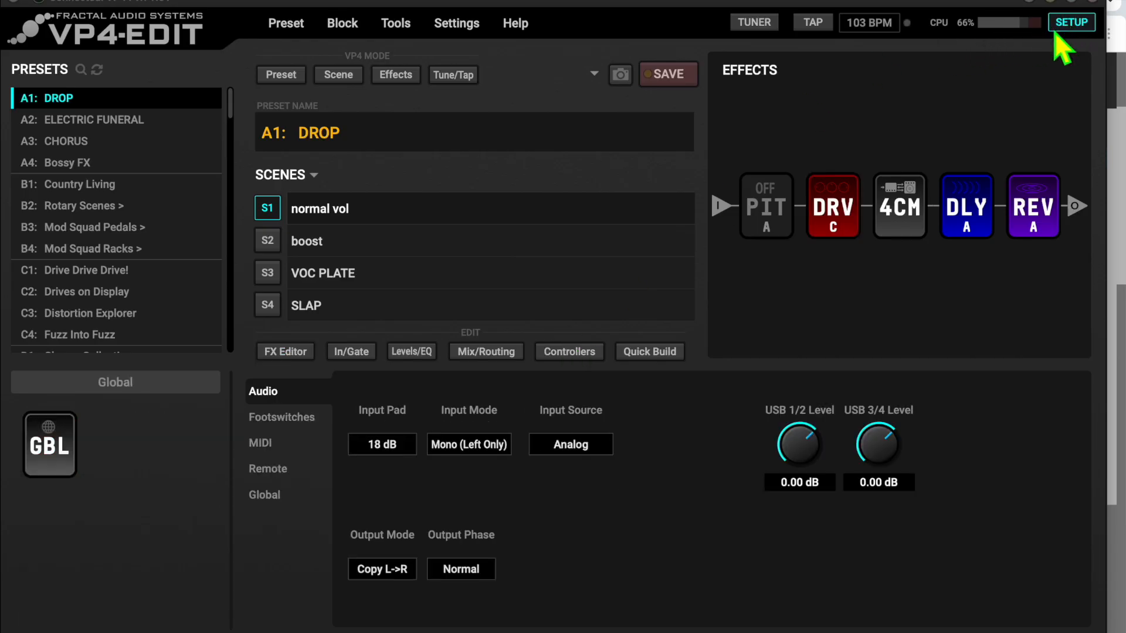
mouse_move(268, 468)
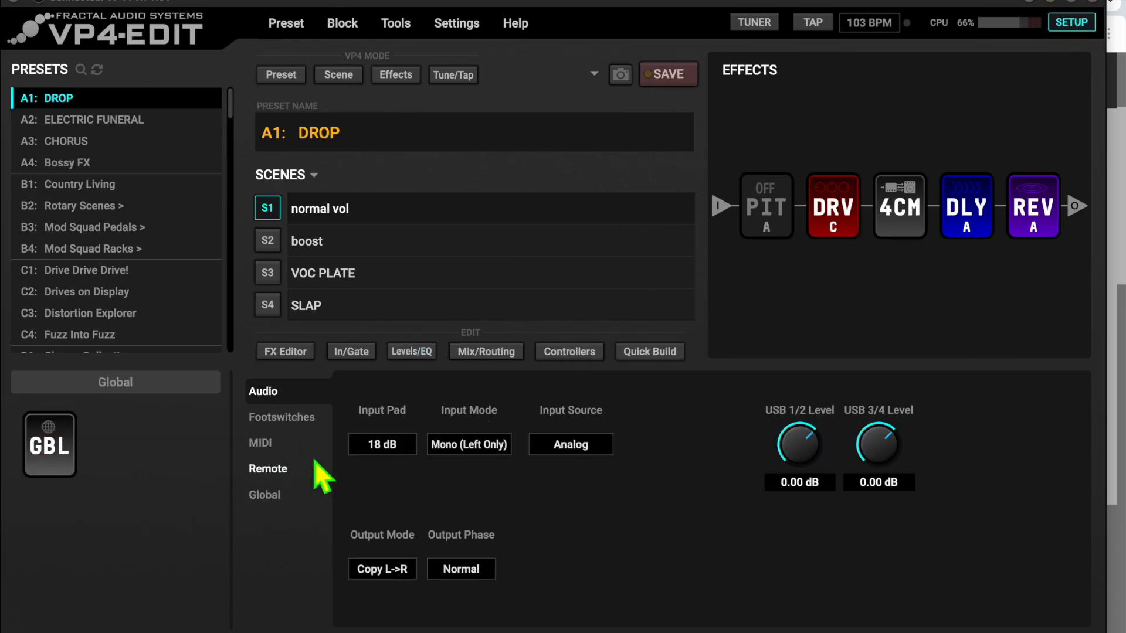
left_click(268, 468)
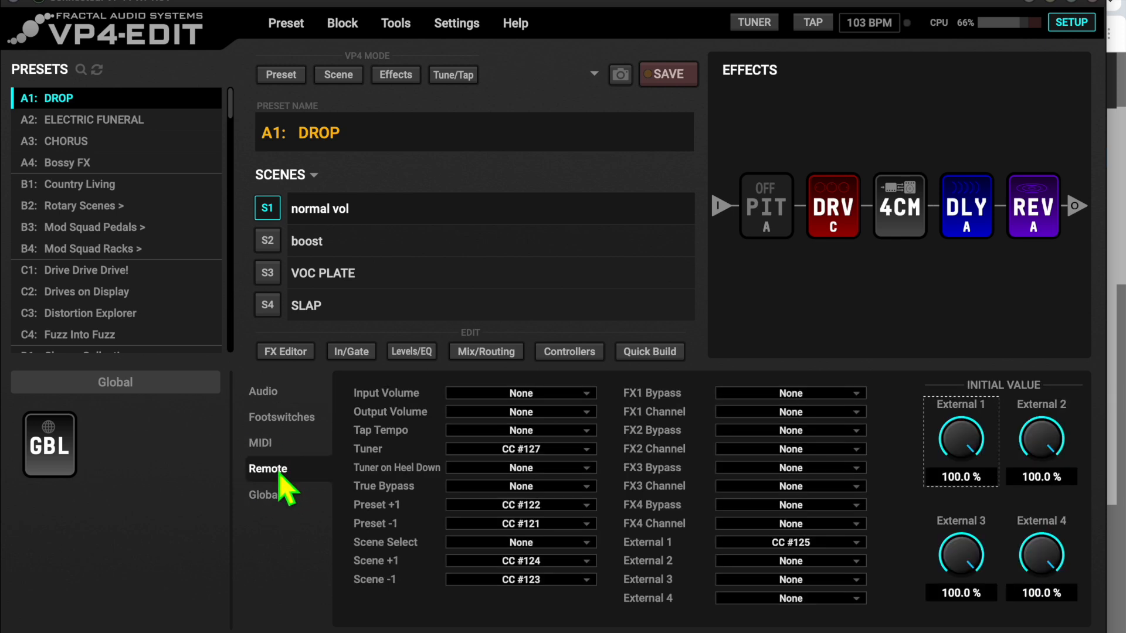
mouse_move(395, 453)
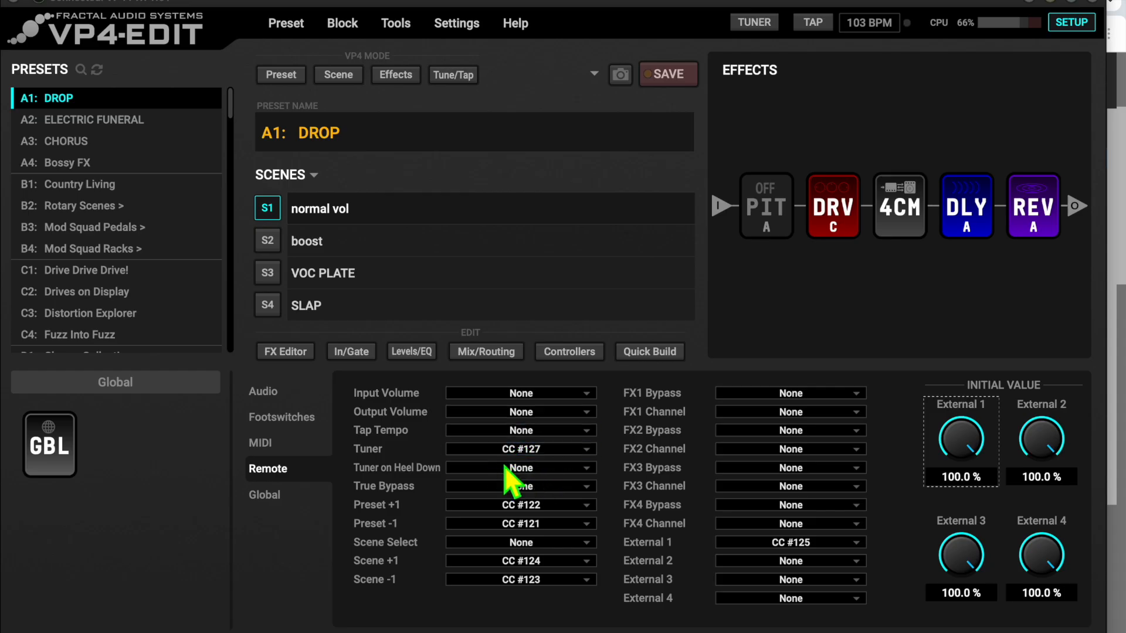
mouse_move(380, 517)
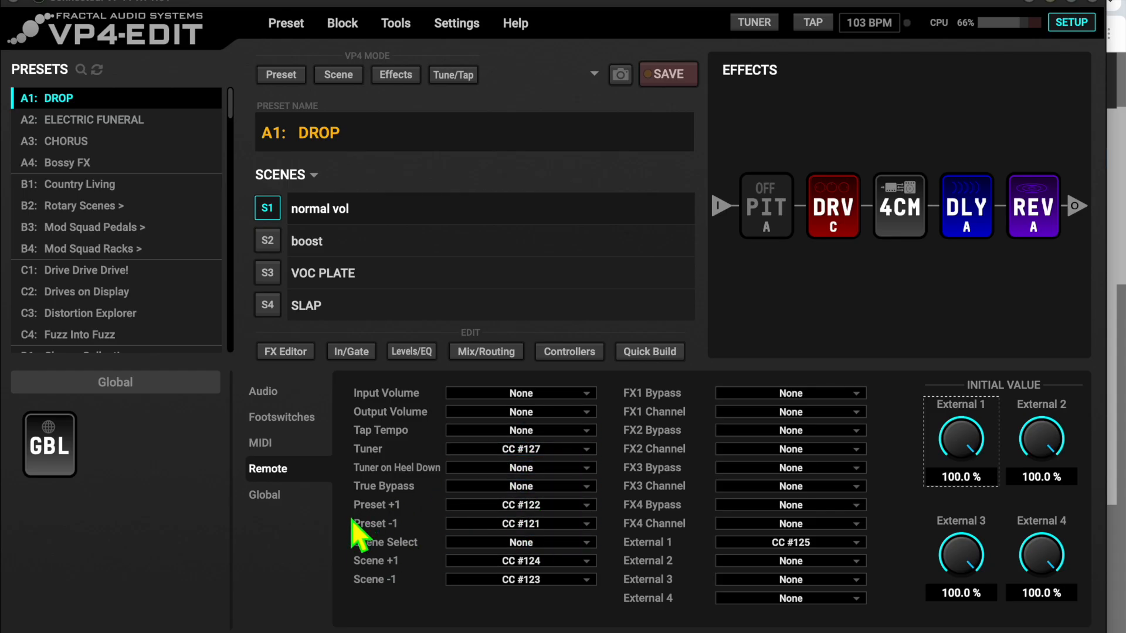
mouse_move(586, 585)
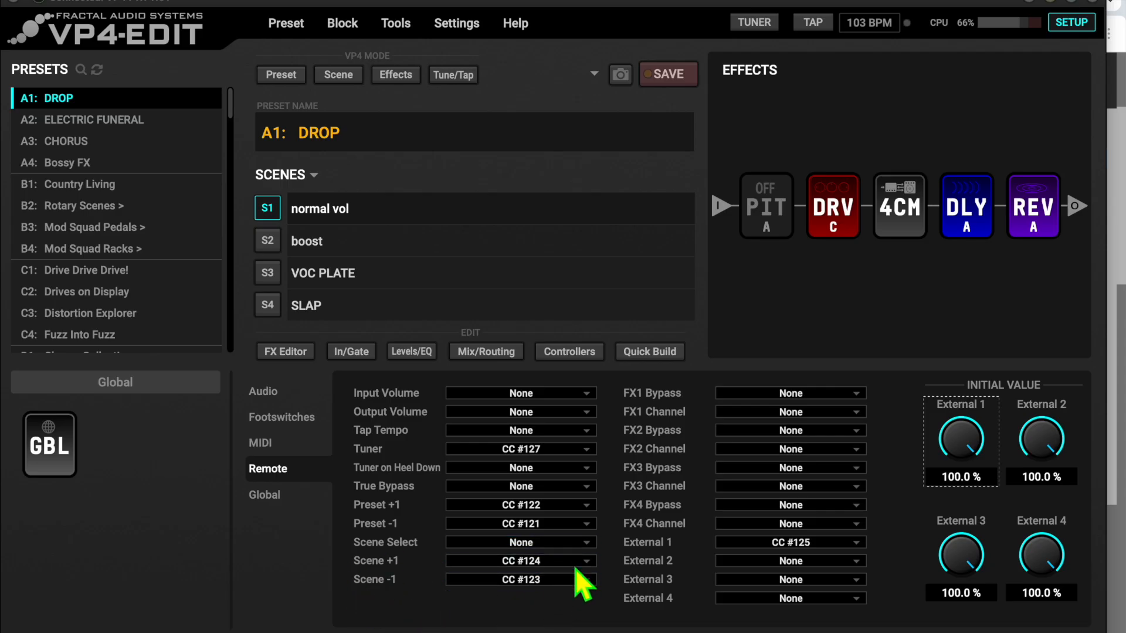
left_click(520, 561)
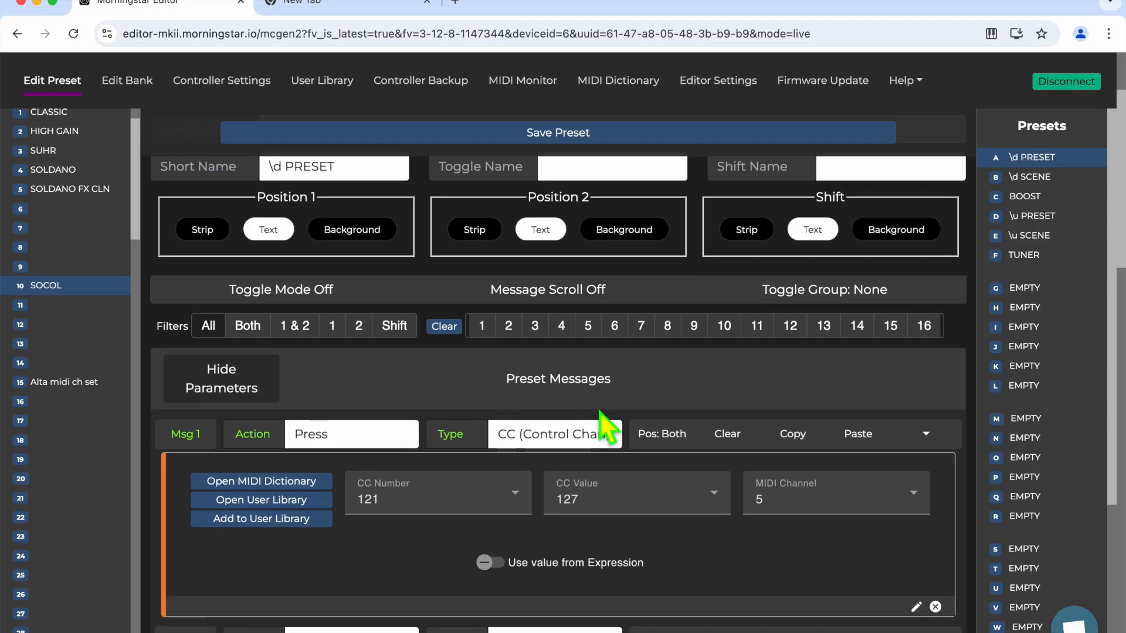
mouse_move(341, 133)
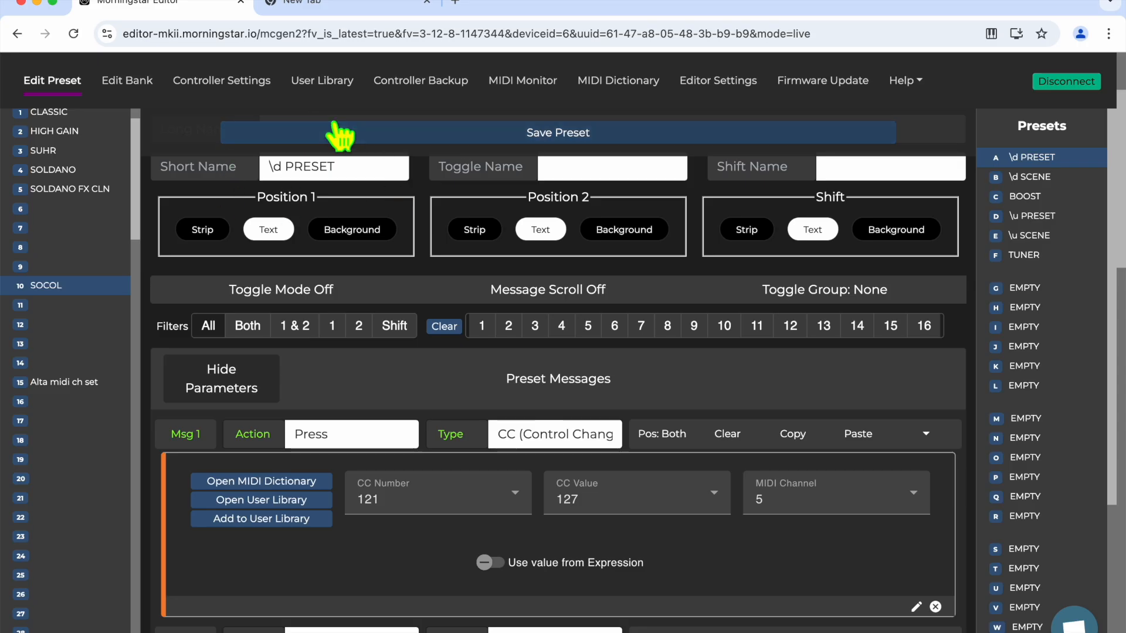
mouse_move(352, 460)
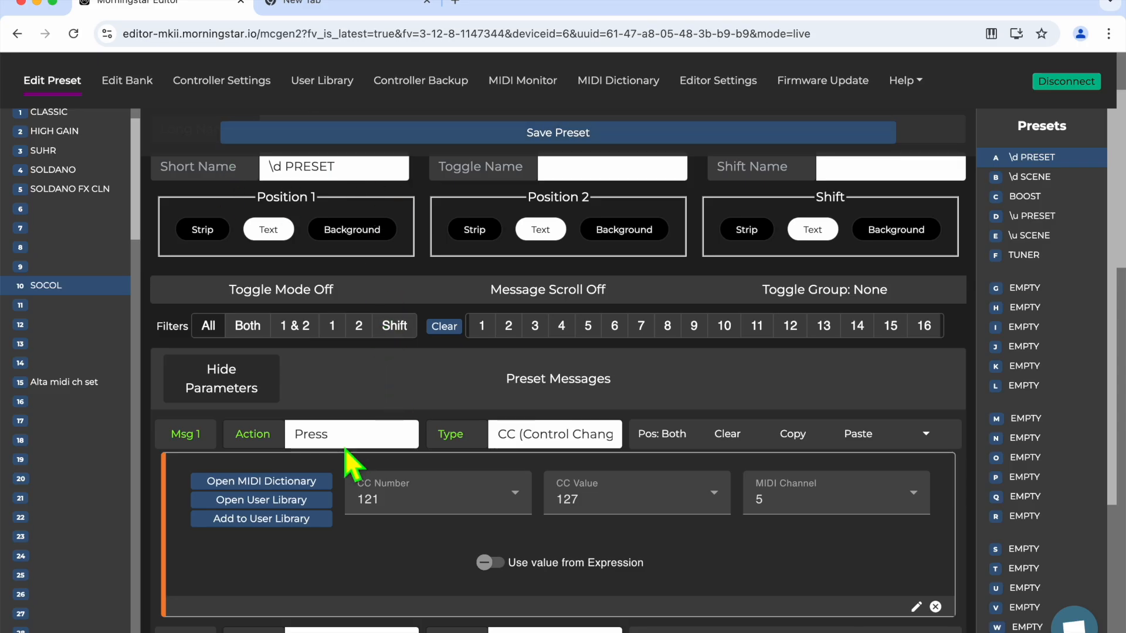
mouse_move(535, 470)
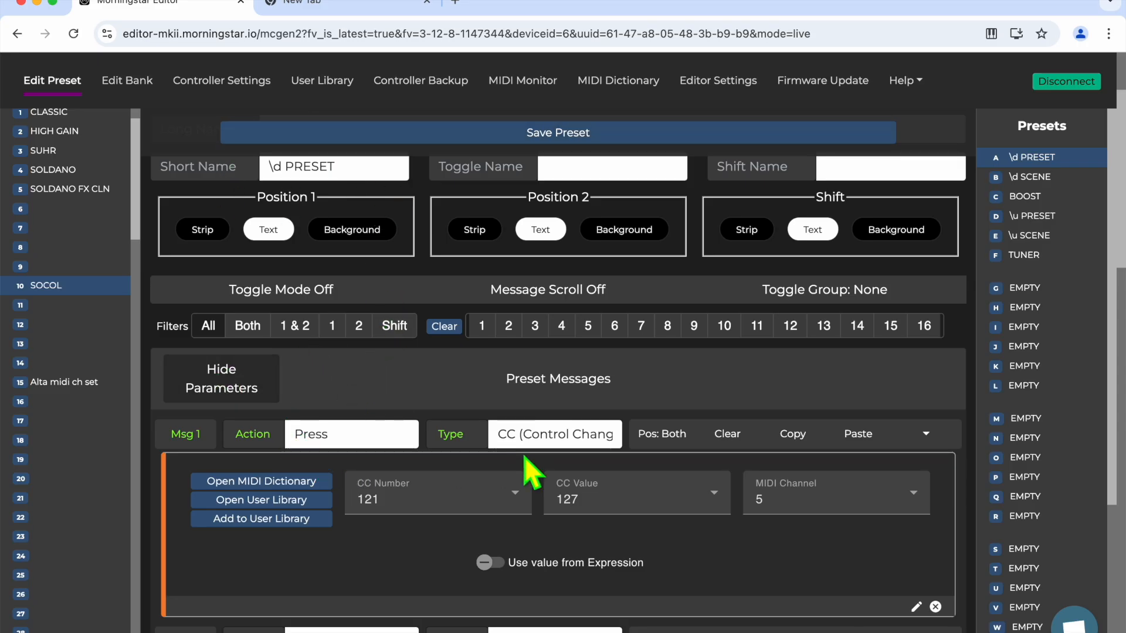
mouse_move(636, 409)
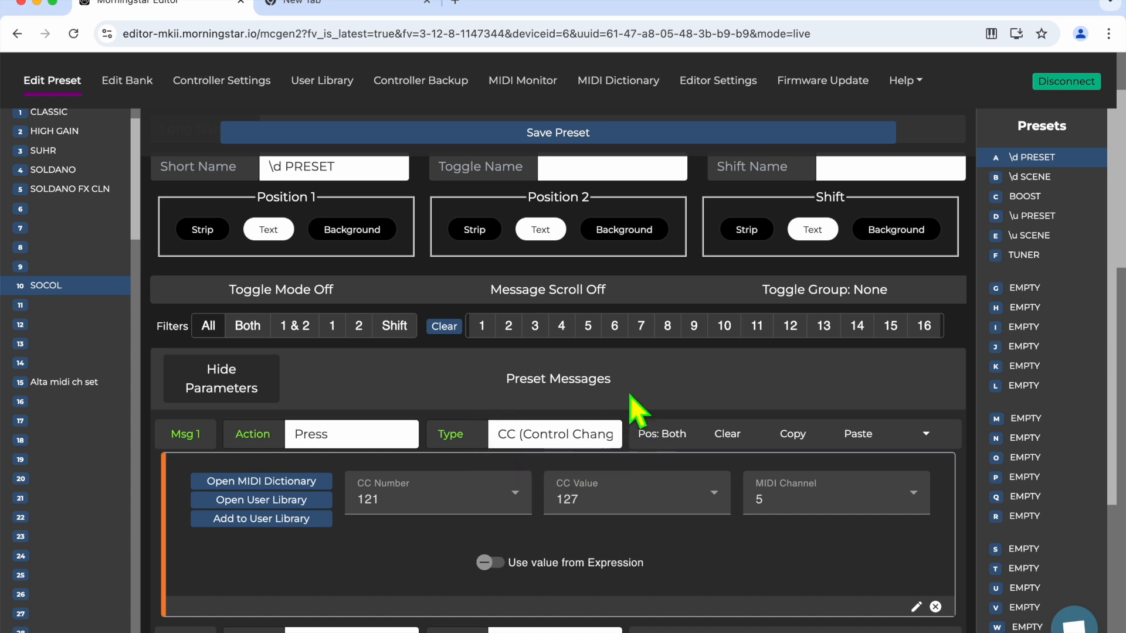
mouse_move(424, 493)
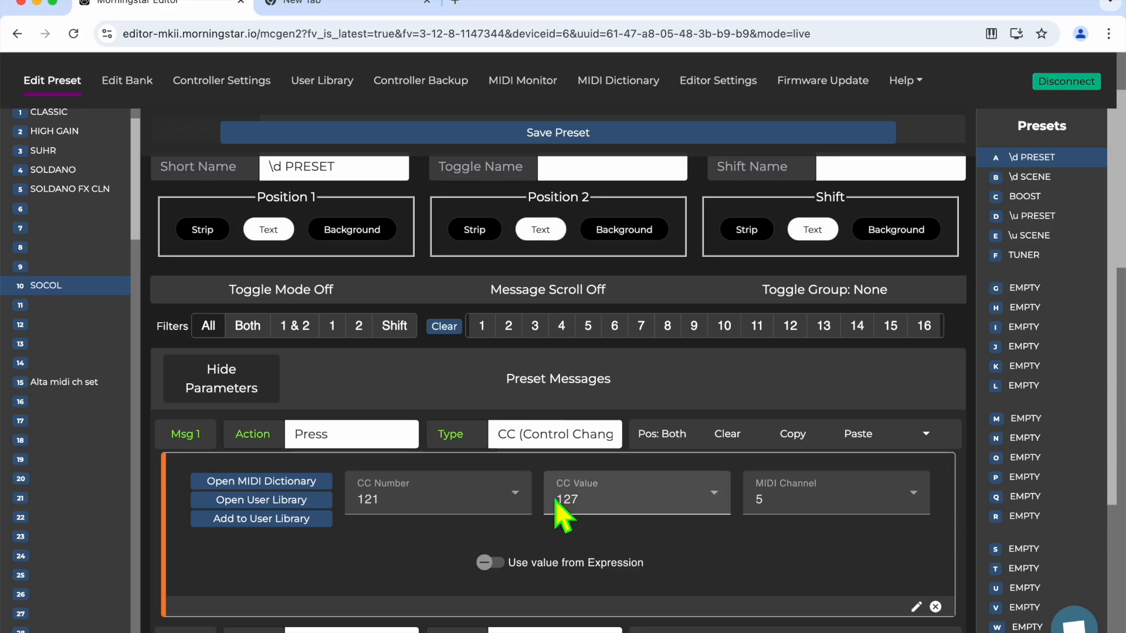
mouse_move(771, 481)
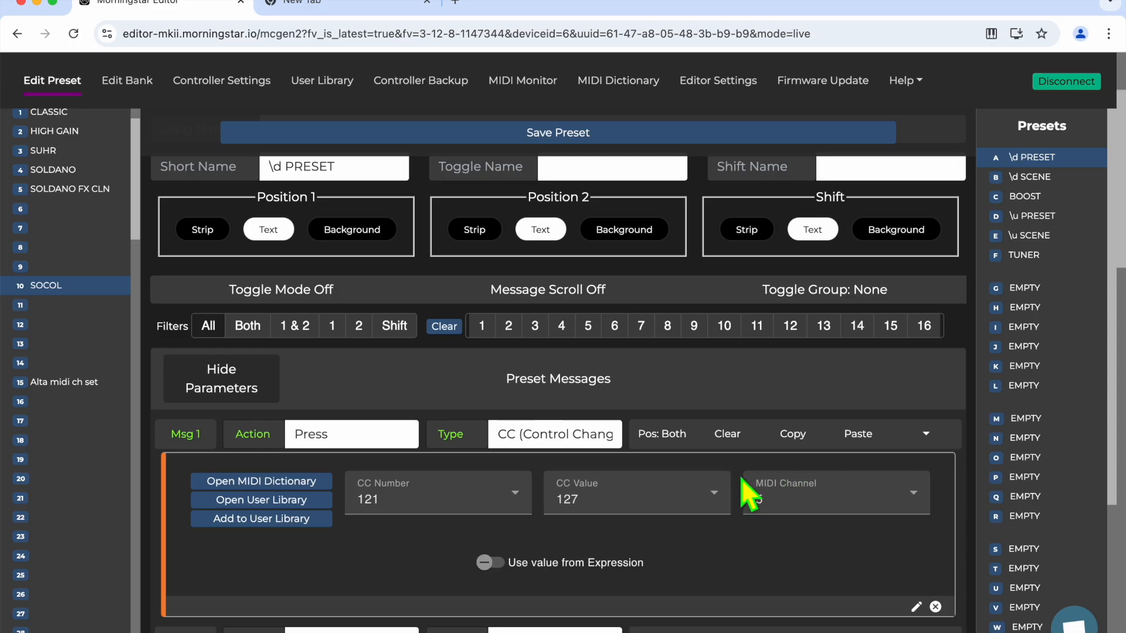
mouse_move(752, 496)
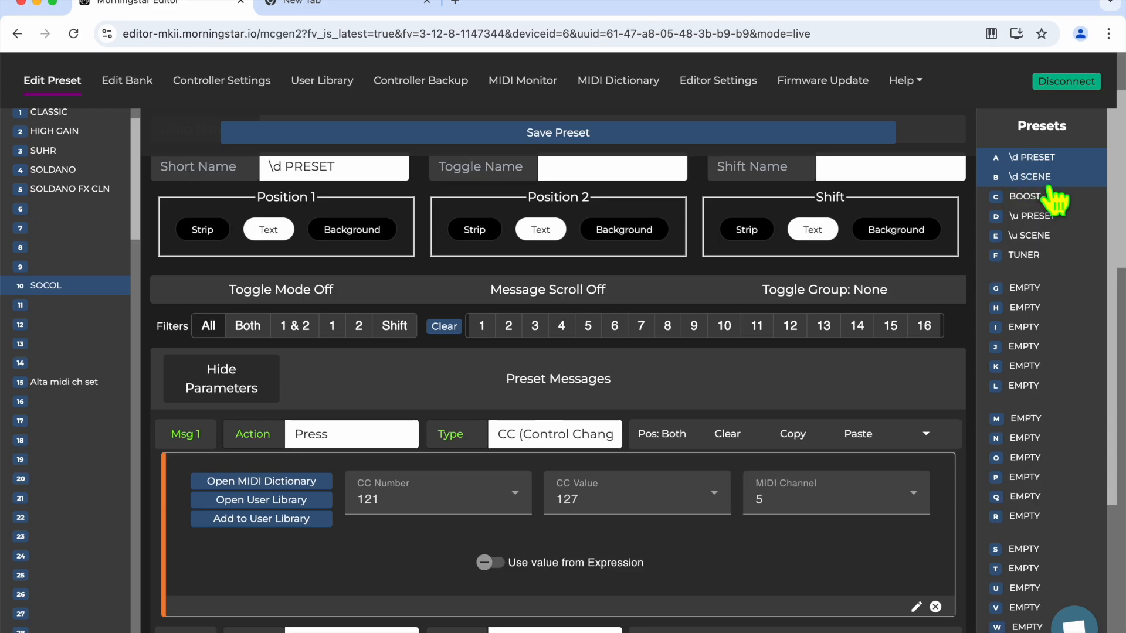
Step: Review \u PRESET's CC 122 message, then view \d SCENE sending CC 123, value 127
left_click(1028, 215)
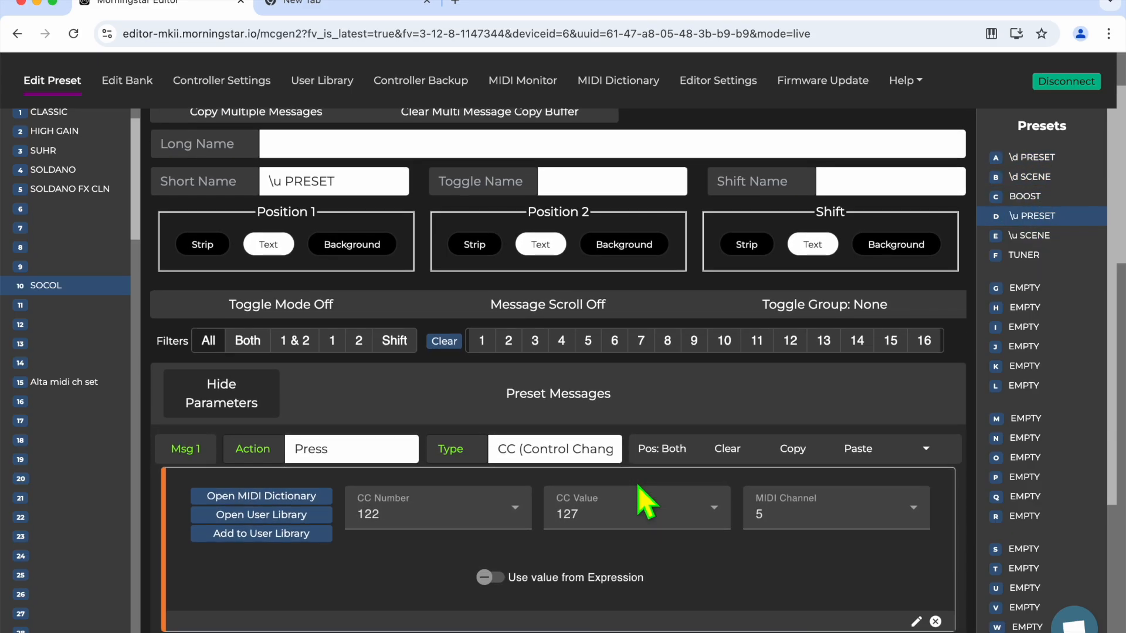
scroll("down", 3)
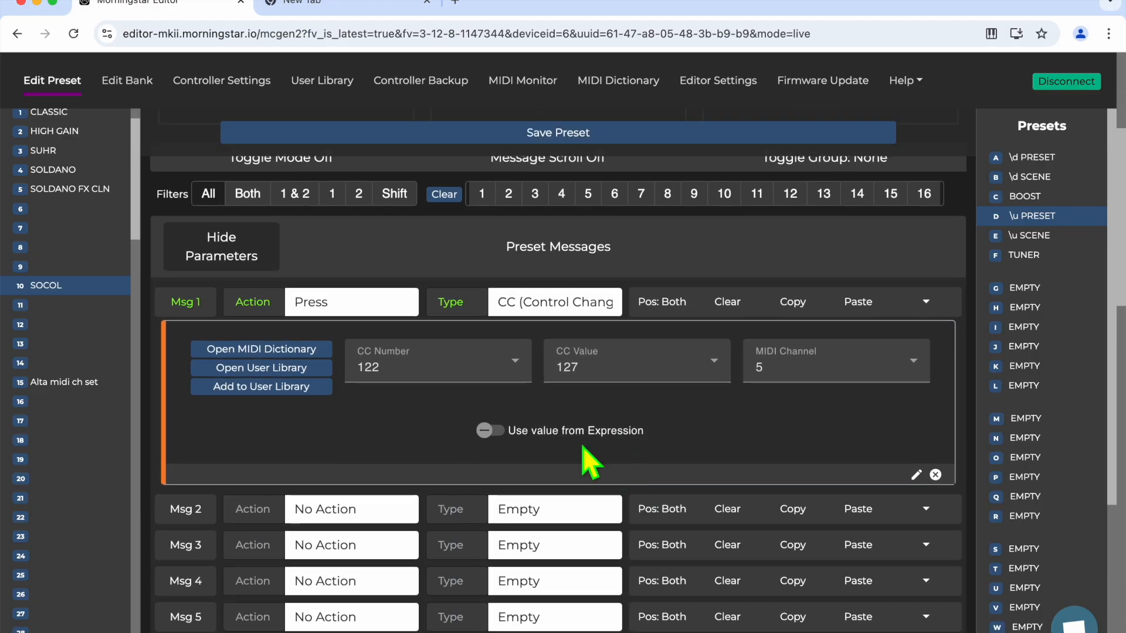
mouse_move(539, 319)
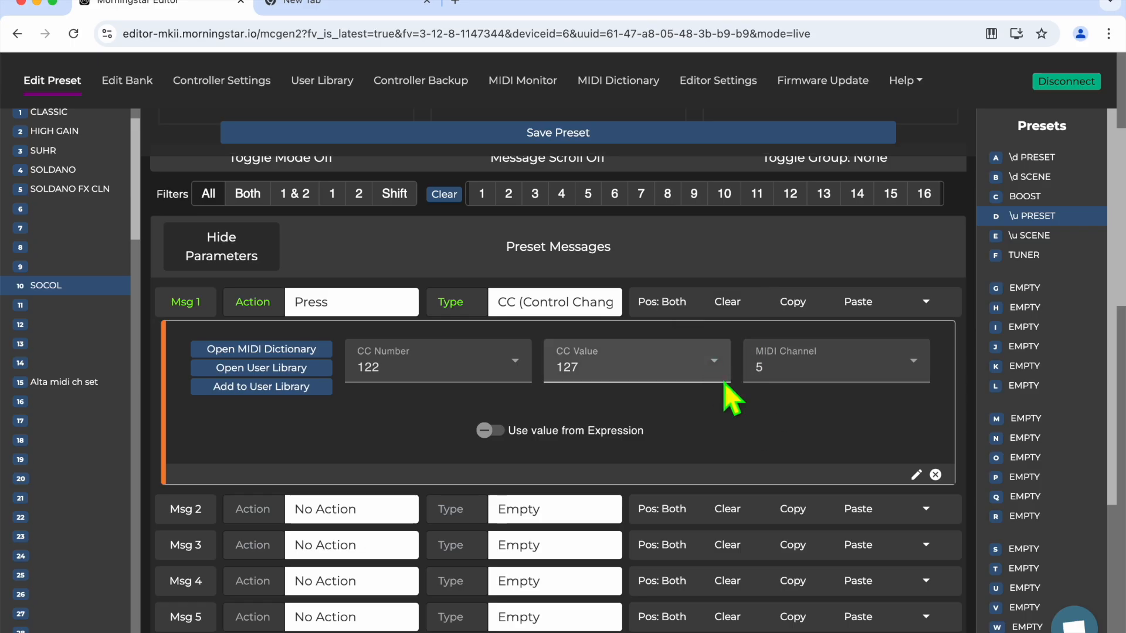
left_click(1041, 176)
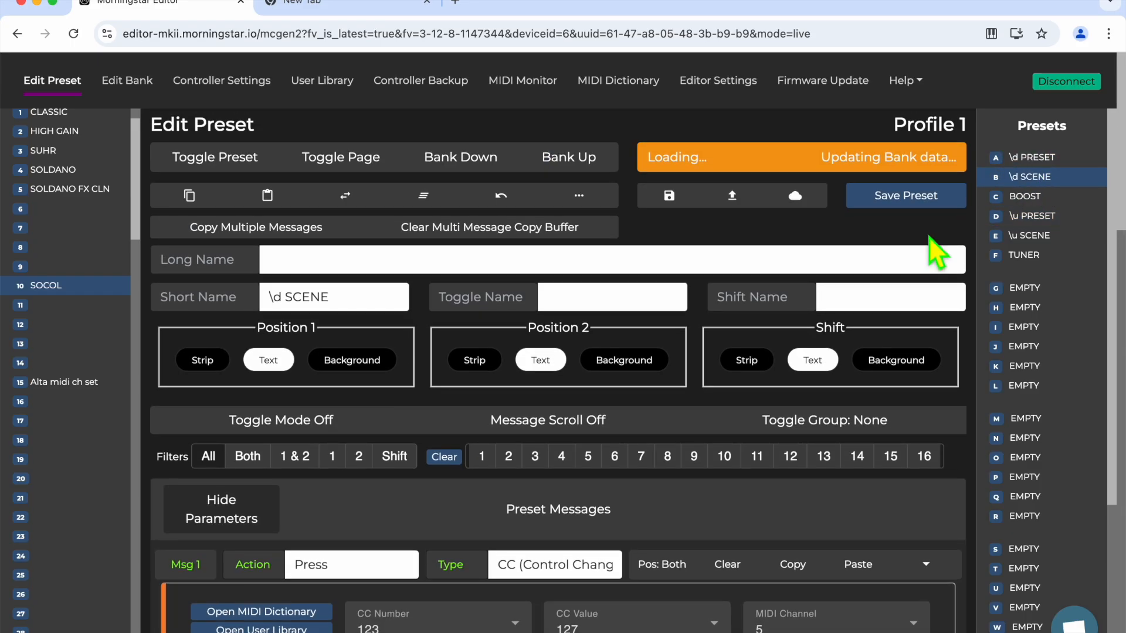
scroll("down", 3)
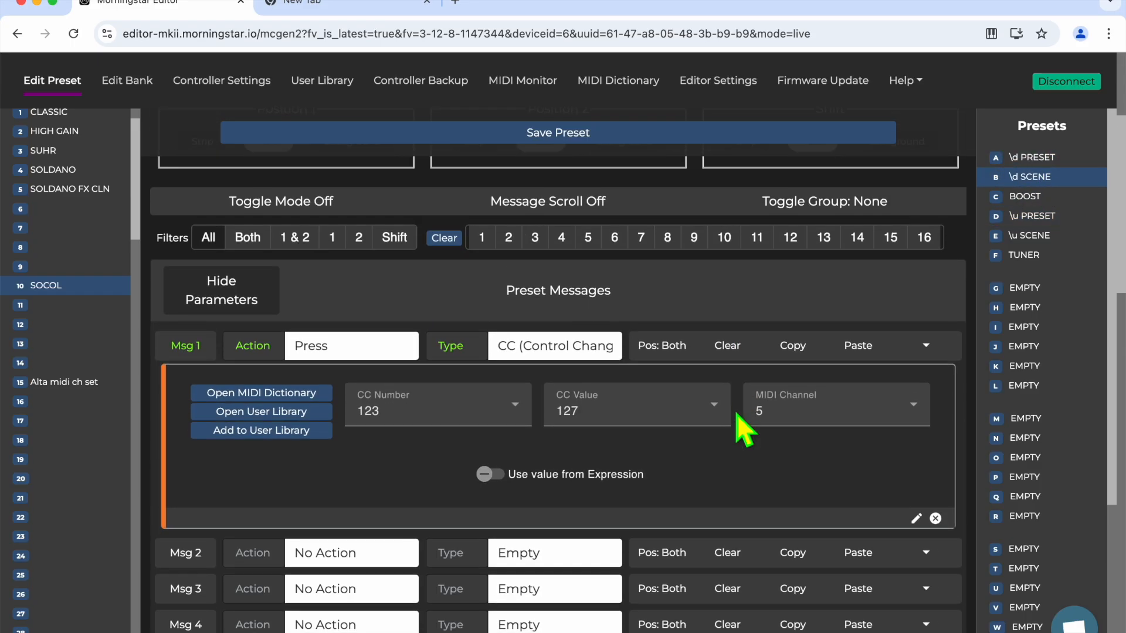
mouse_move(428, 480)
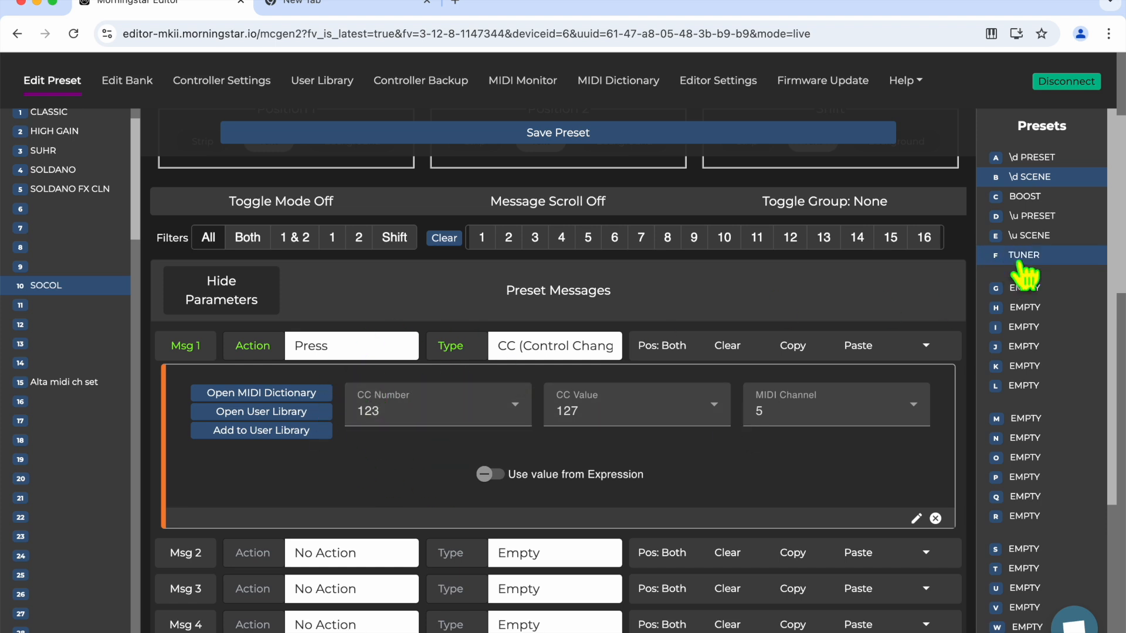
Step: Review \u SCENE's CC 124 message, then view TUNER toggling CC 127 at 0 and 127
left_click(1030, 235)
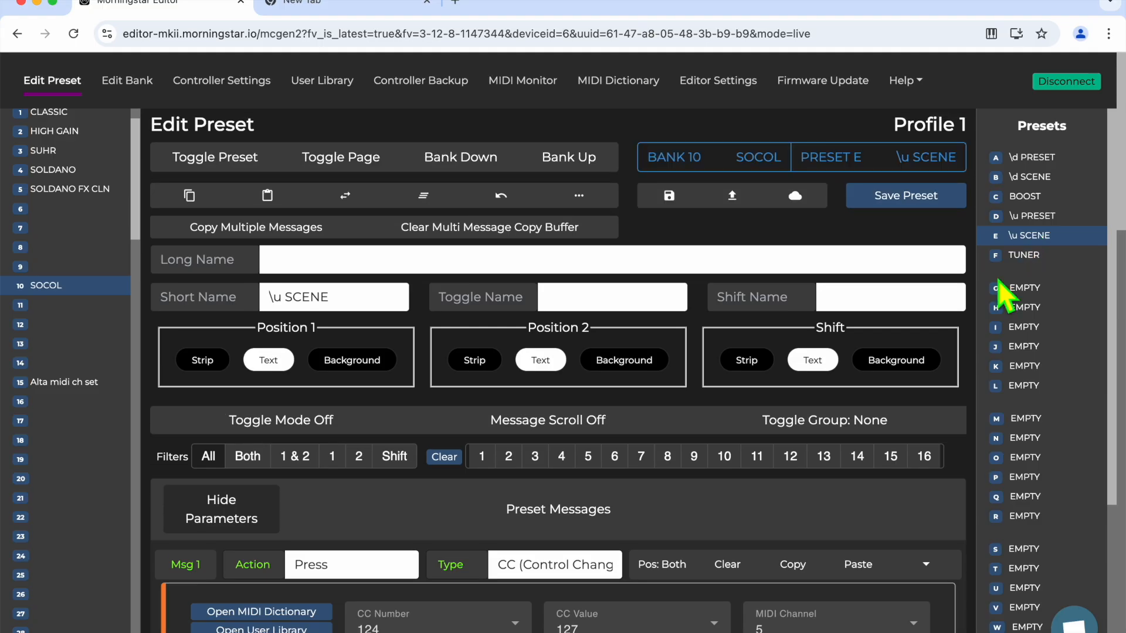
scroll("down", 3)
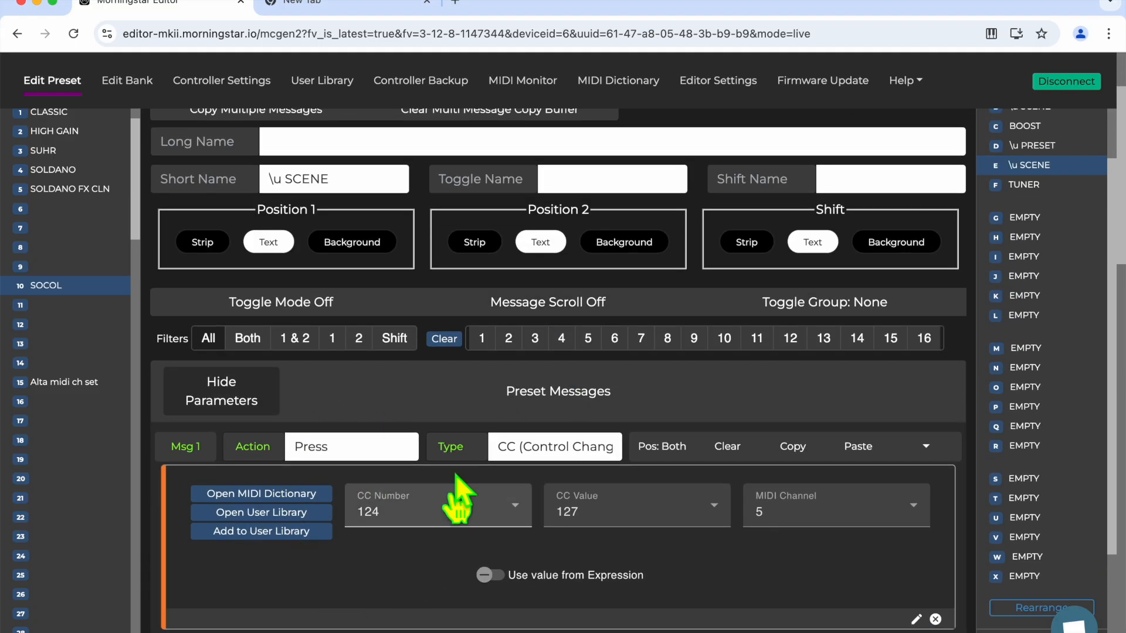
mouse_move(481, 463)
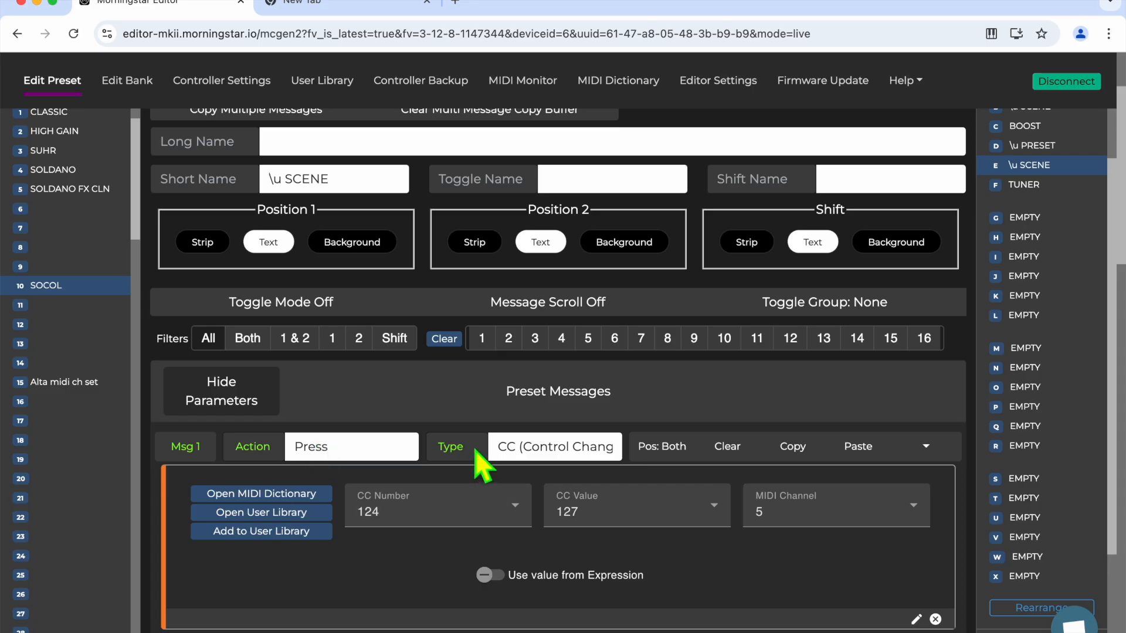
mouse_move(1038, 201)
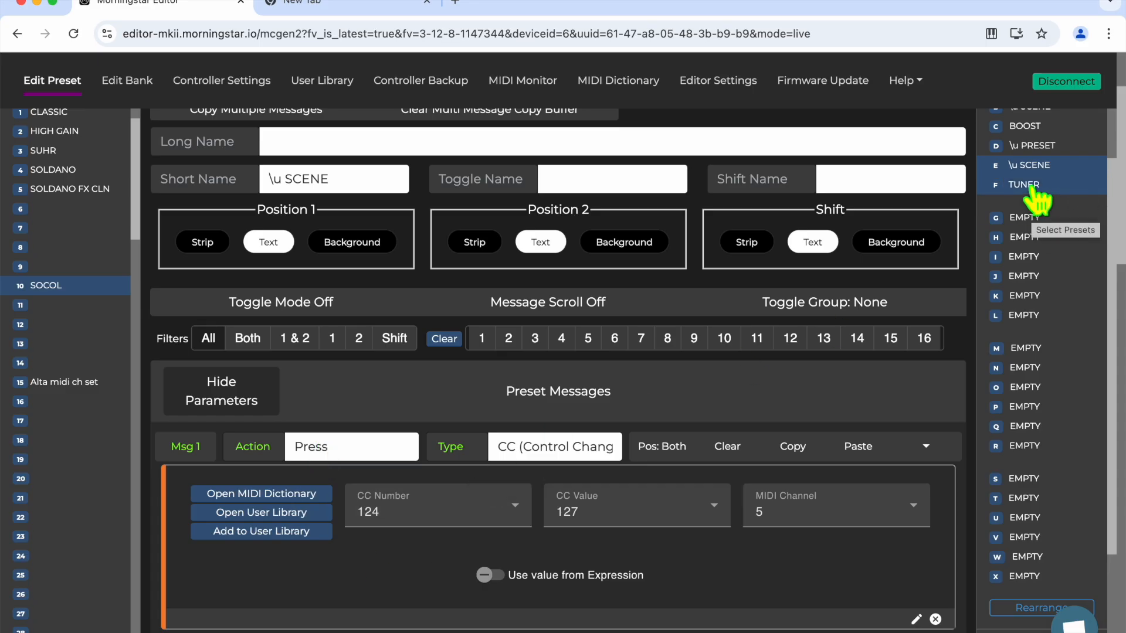
left_click(1023, 184)
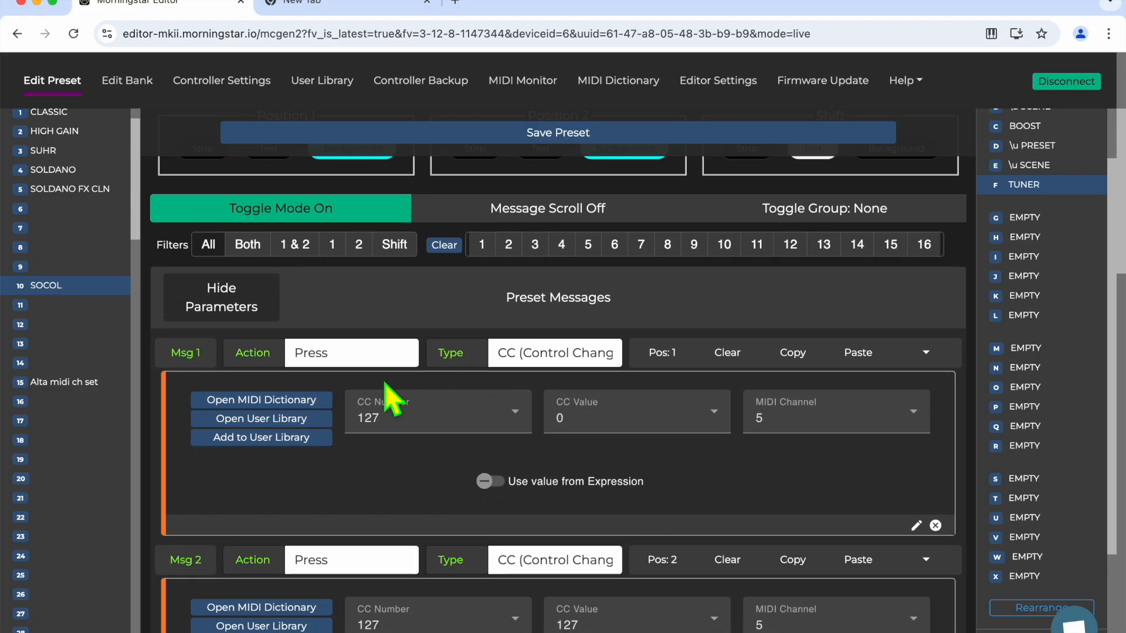
scroll("down", 3)
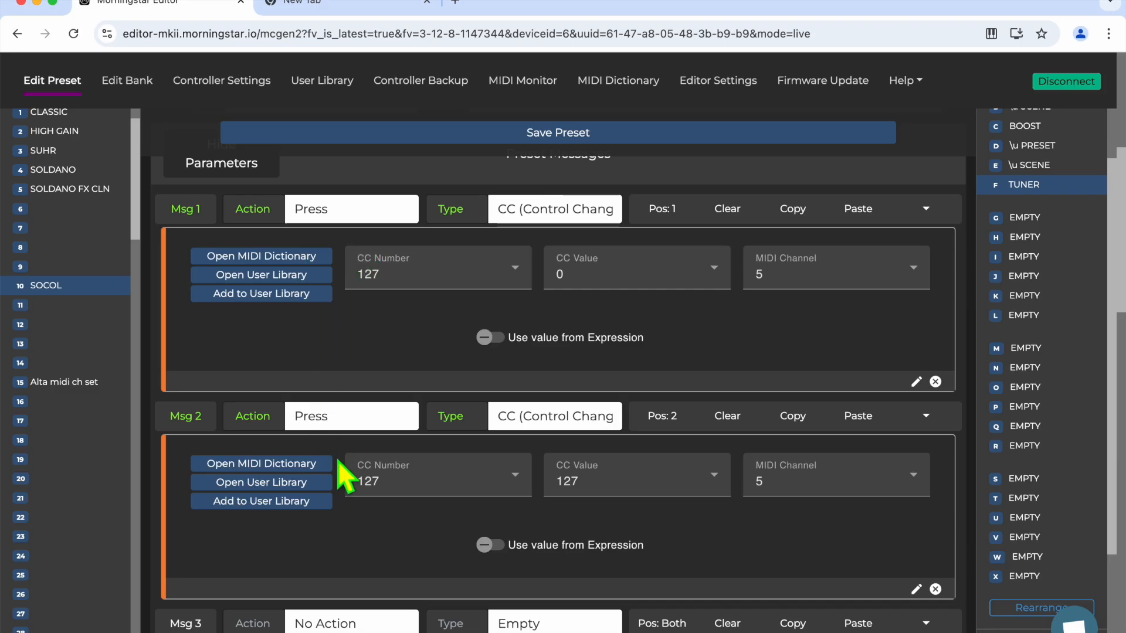
mouse_move(559, 515)
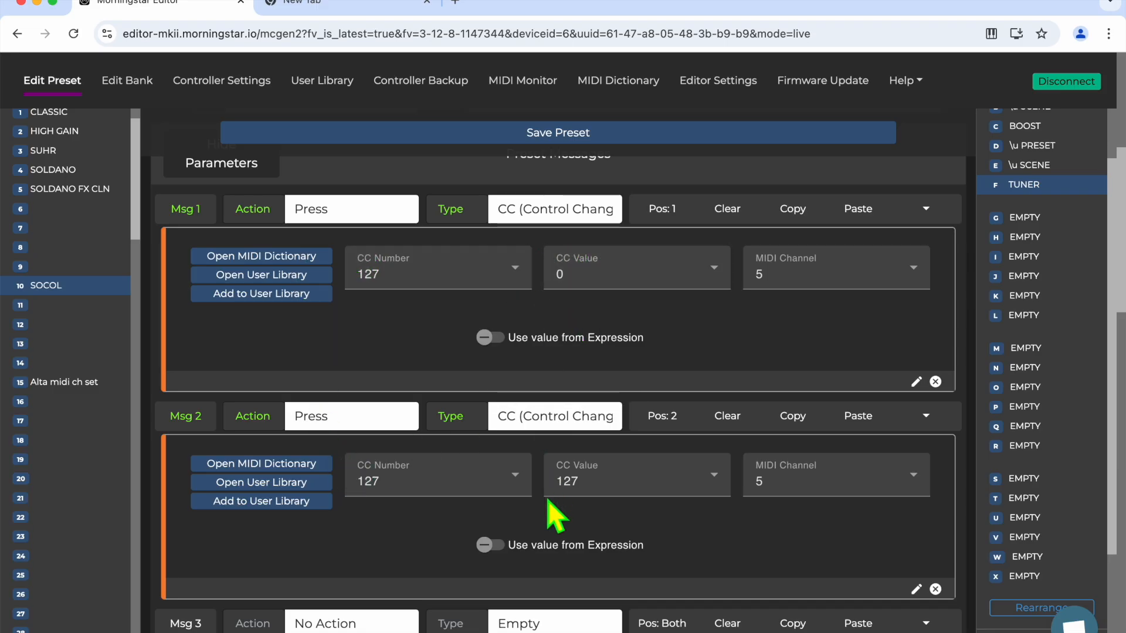